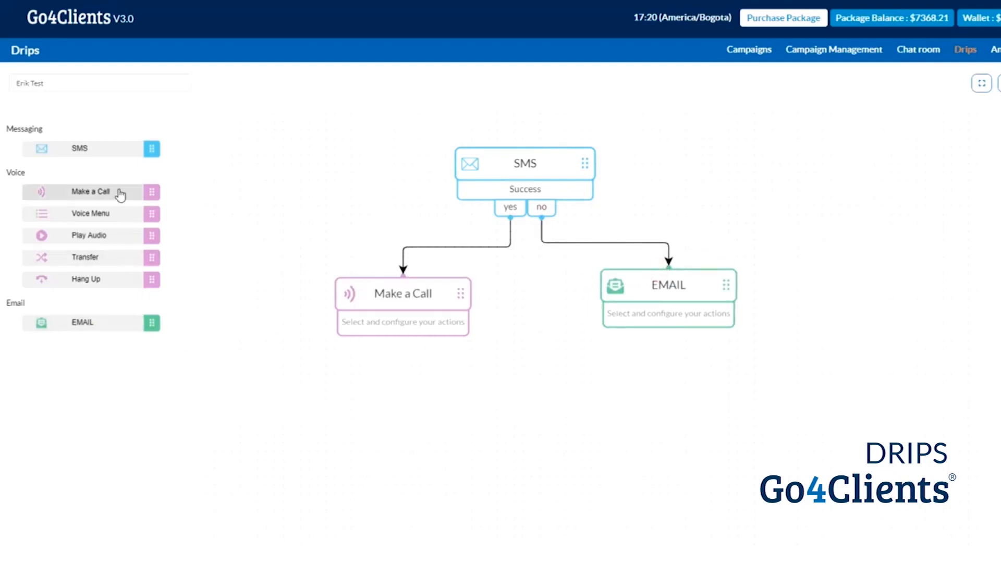
{"action": "mouse_move", "coordinate": [106, 250]}
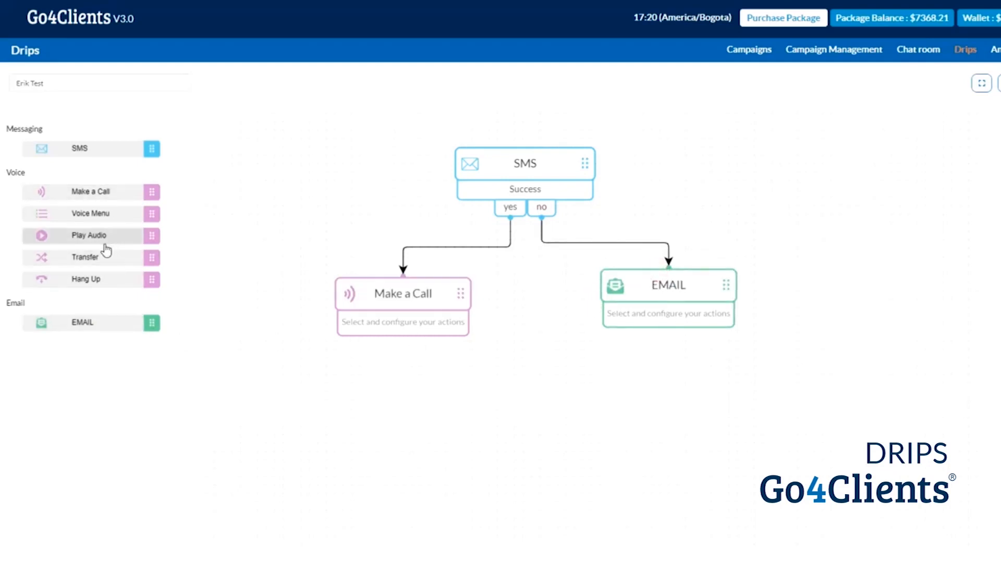
Place a Transfer step under the Make a Call step's yes connector, shifted slightly left
{"action": "left_click_drag", "start_coordinate": [85, 257], "coordinate": [402, 401]}
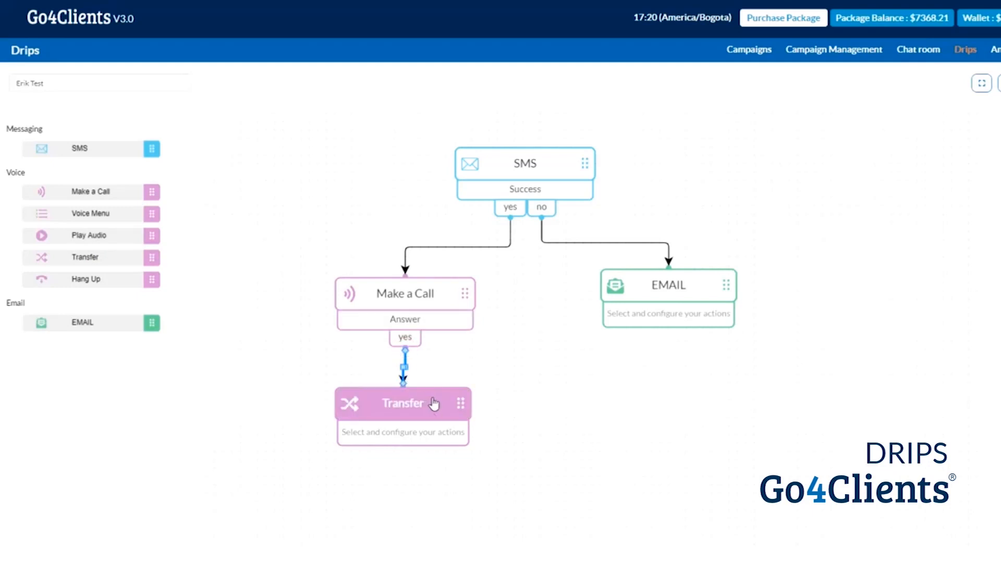
{"action": "left_click_drag", "start_coordinate": [403, 403], "coordinate": [351, 403]}
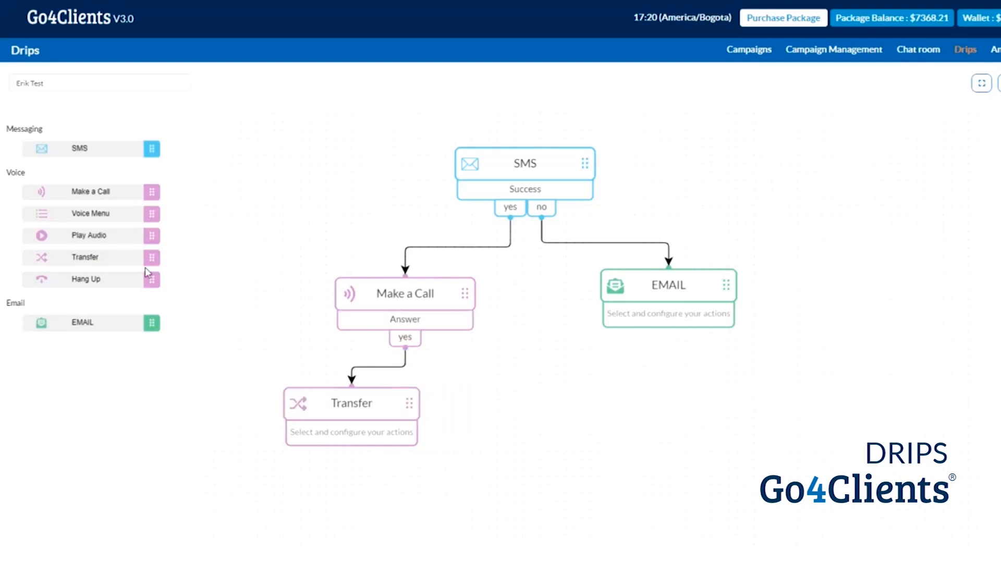